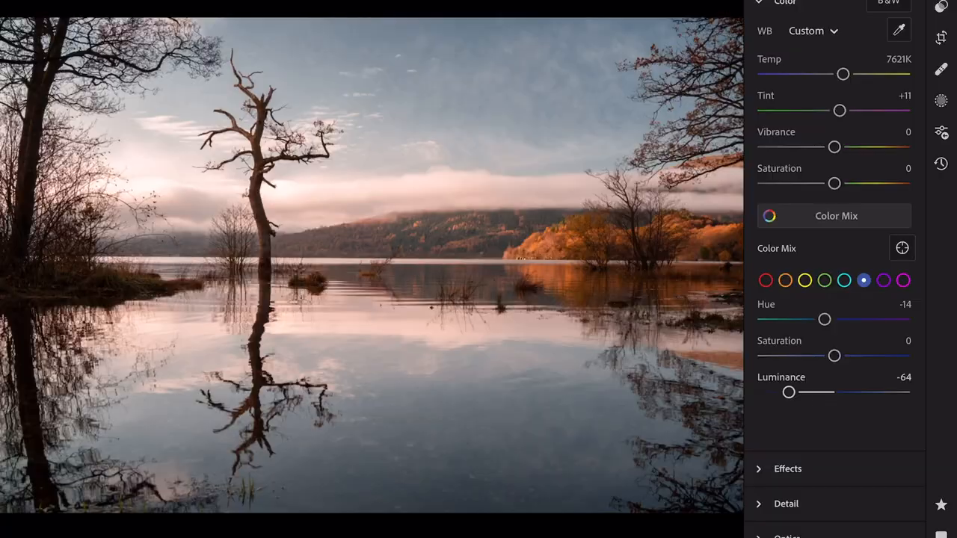
Adjust the blue Color Mix slider to darken and shift the lake's blue tones.
drag(789, 393, 829, 393)
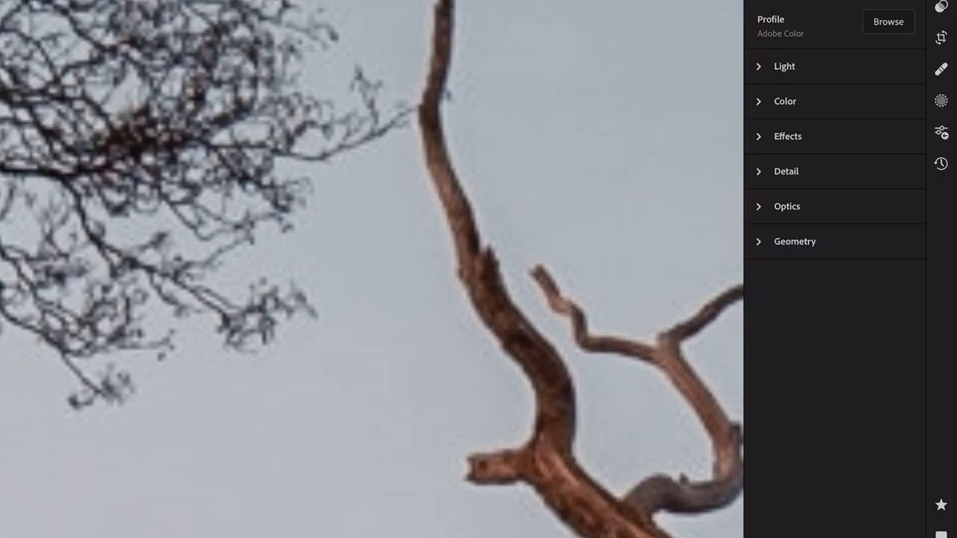
Switch to the Healing tool and choose the Clone method.
click(942, 69)
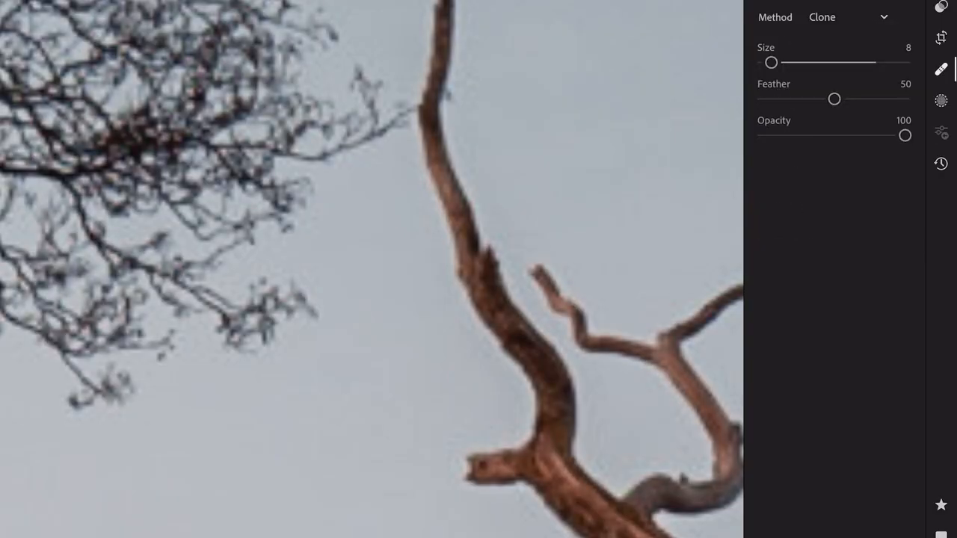
click(371, 287)
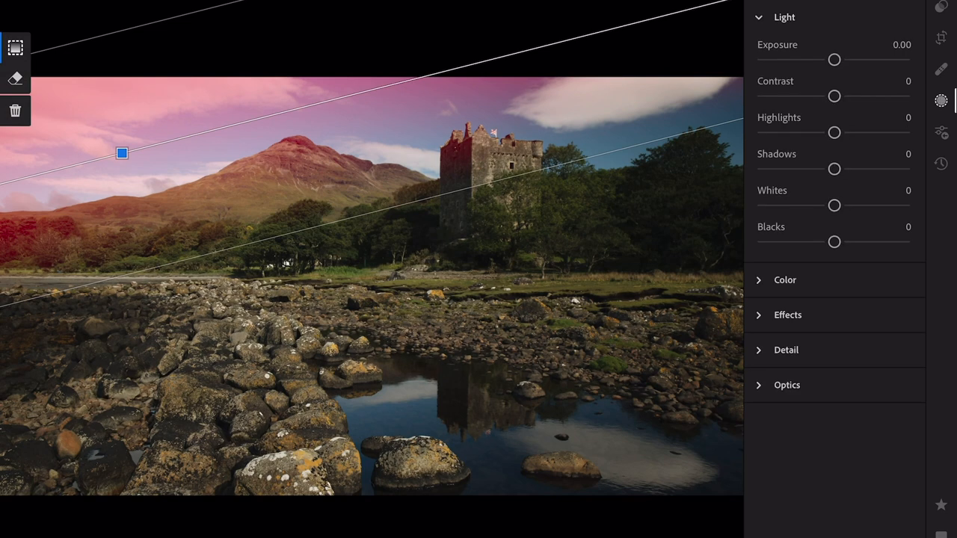
Lower the top sky gradient's Exposure to -0.14.
drag(834, 59, 830, 59)
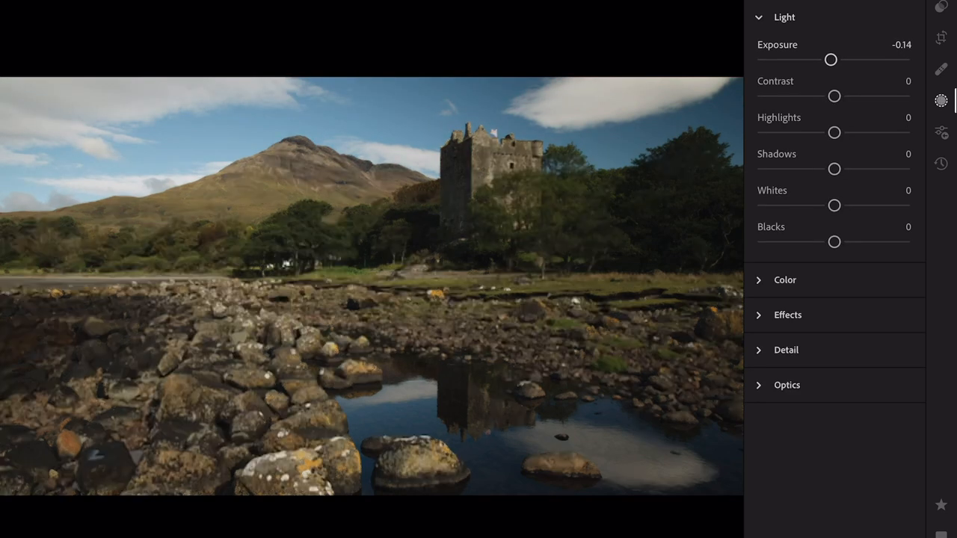
drag(831, 59, 816, 59)
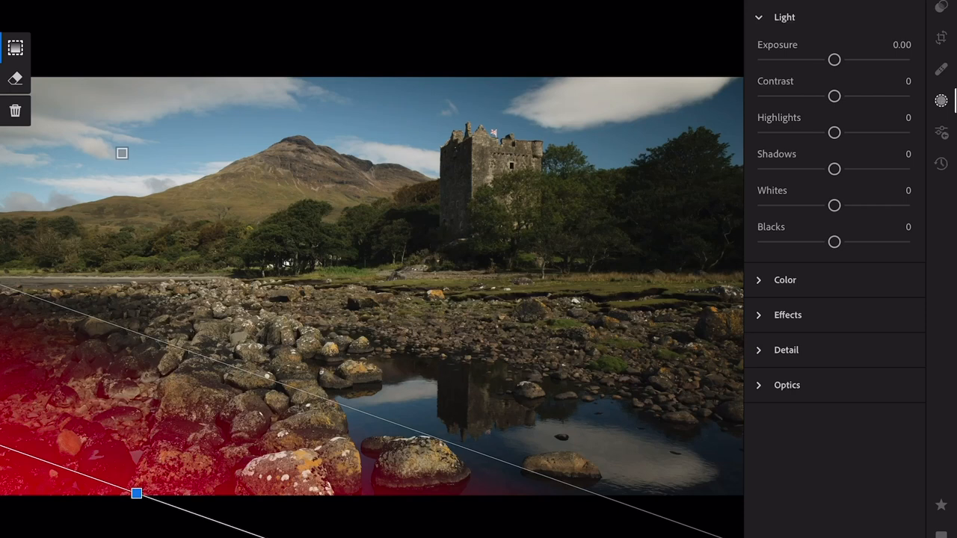
Drag a bottom gradient over the foreground rocks with Exposure at -1.30.
drag(835, 60, 806, 59)
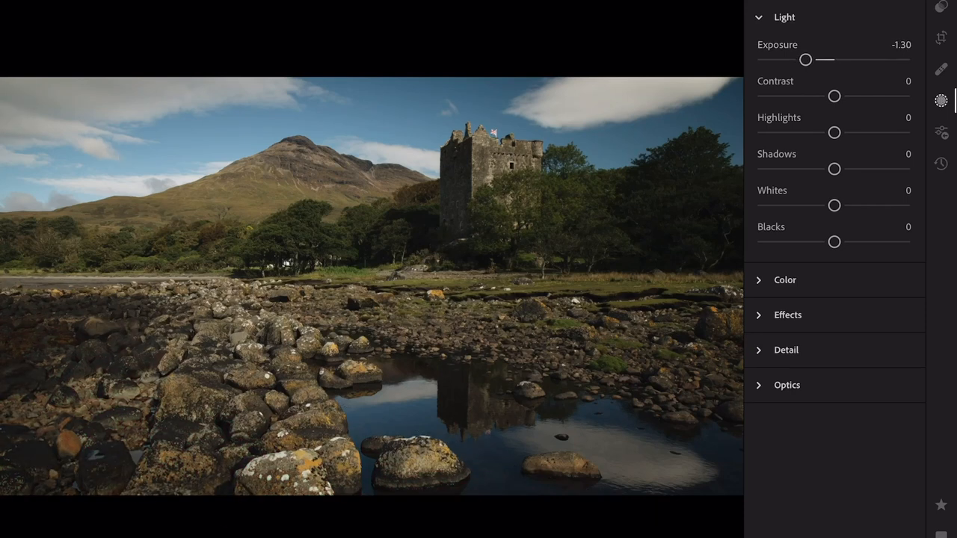
drag(122, 153, 136, 494)
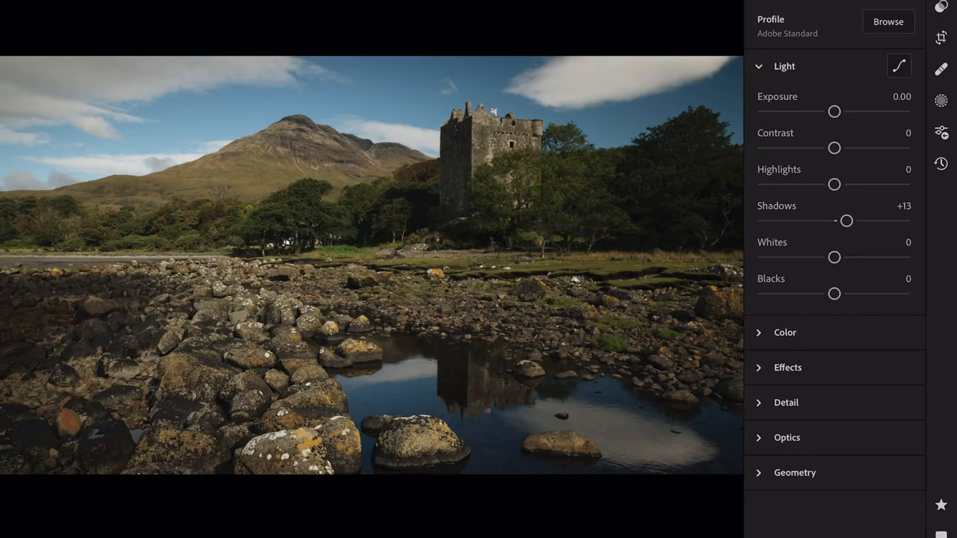
Raise the castle photo's Whites to +11.
drag(834, 258, 845, 257)
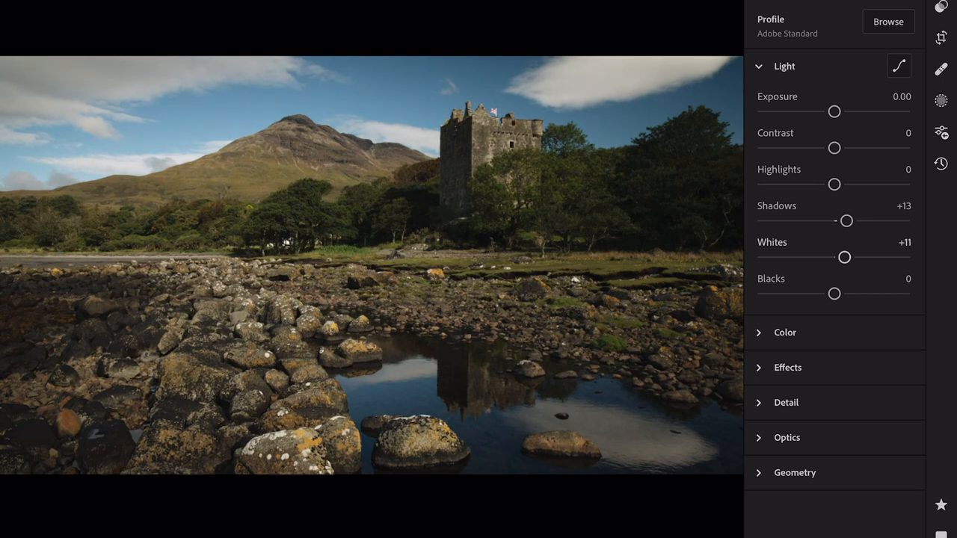
drag(845, 257, 848, 257)
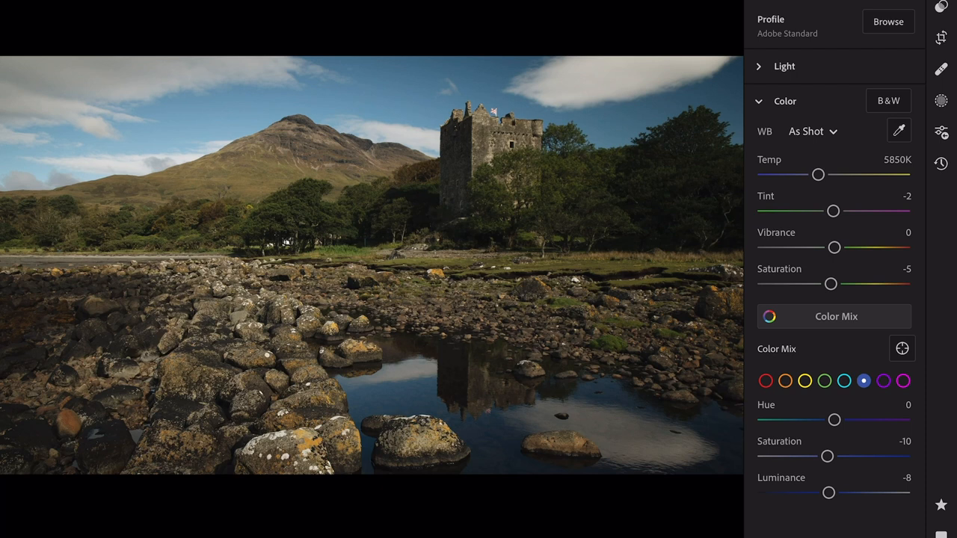
Select the yellow swatch and set yellow Hue to -31 and Luminance to +30.
click(805, 382)
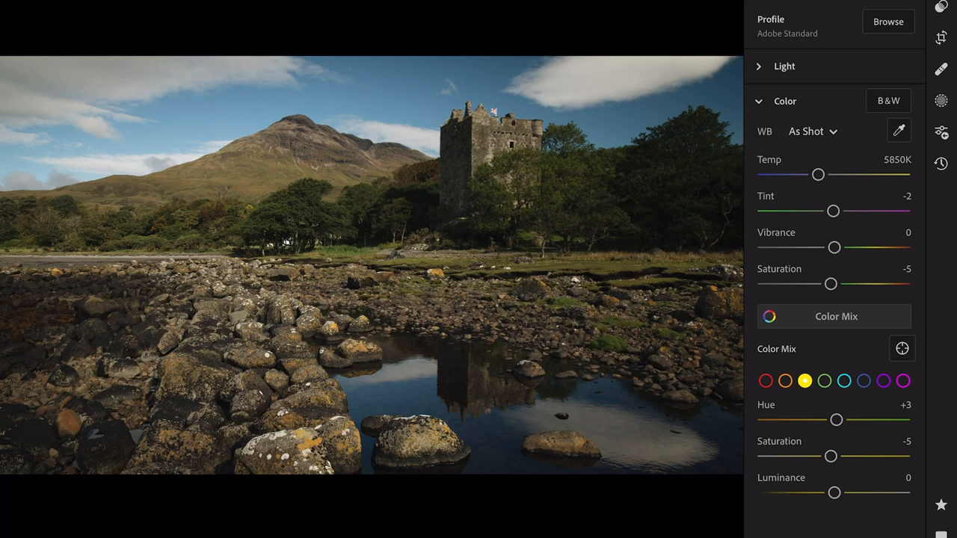
drag(837, 420, 809, 419)
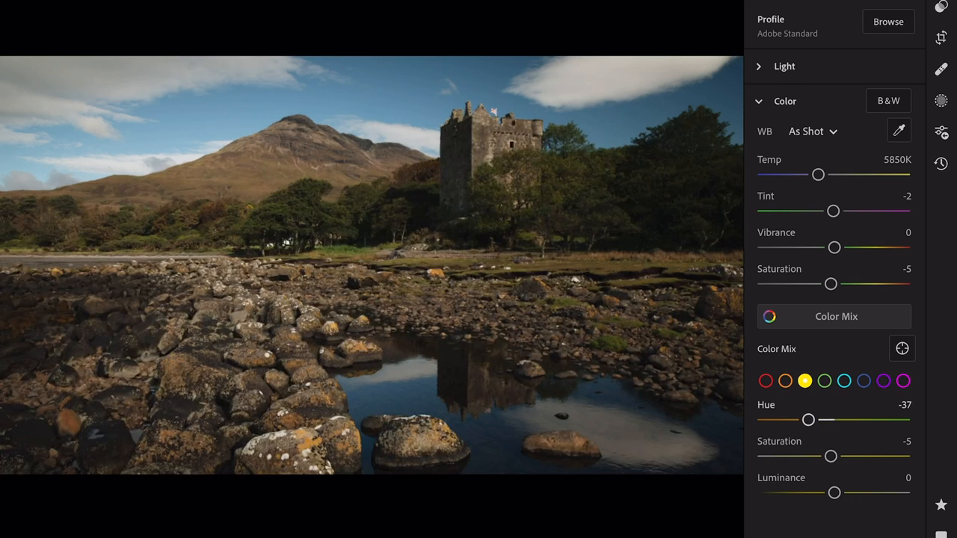
drag(810, 419, 835, 419)
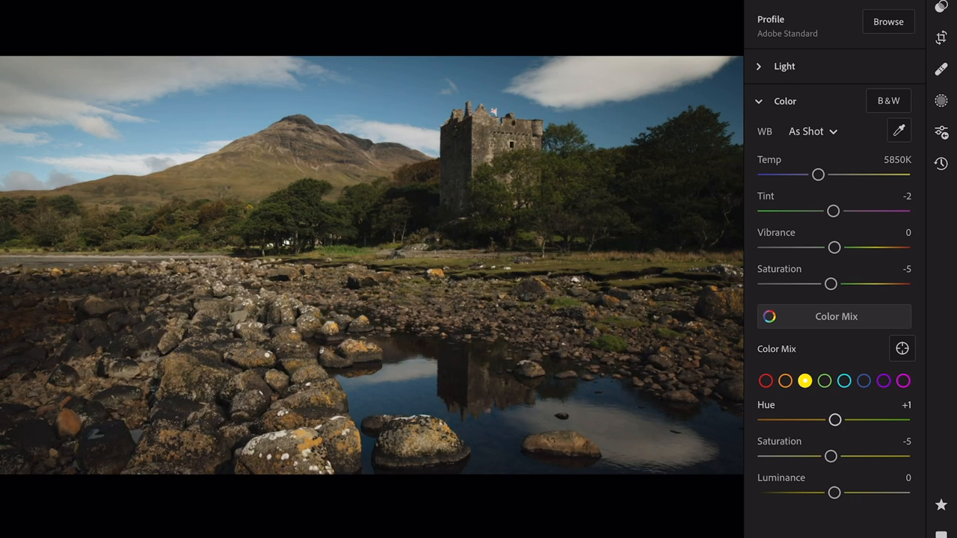
drag(836, 420, 825, 420)
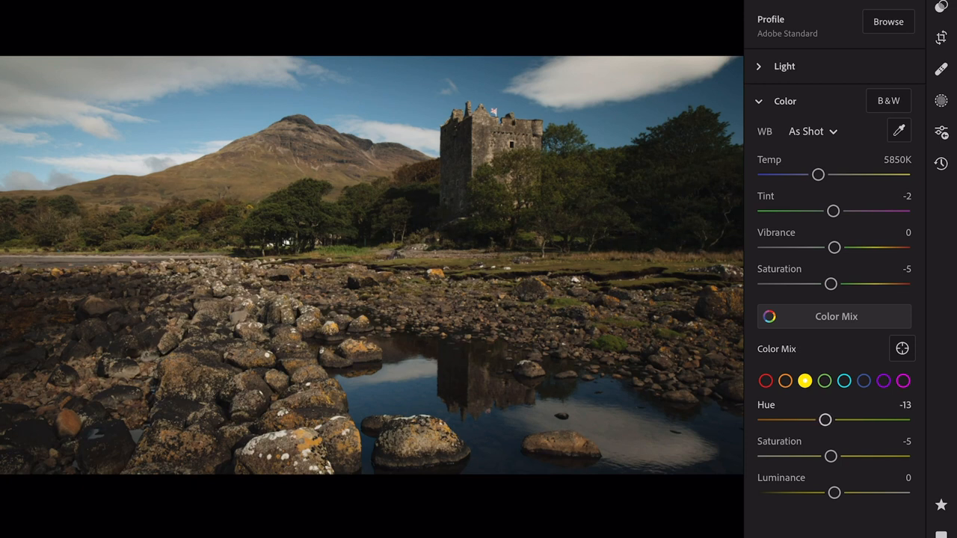
drag(825, 419, 823, 419)
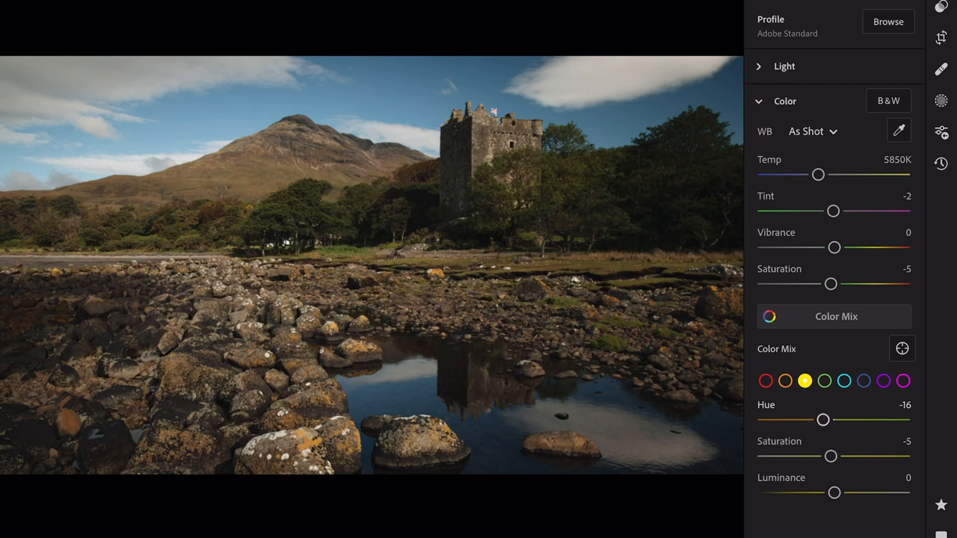
drag(823, 419, 820, 420)
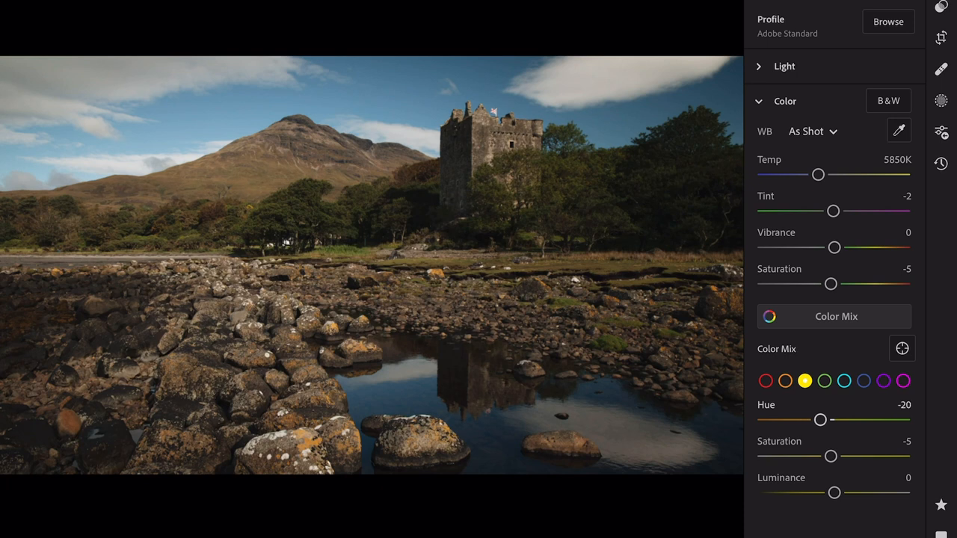
drag(821, 420, 822, 420)
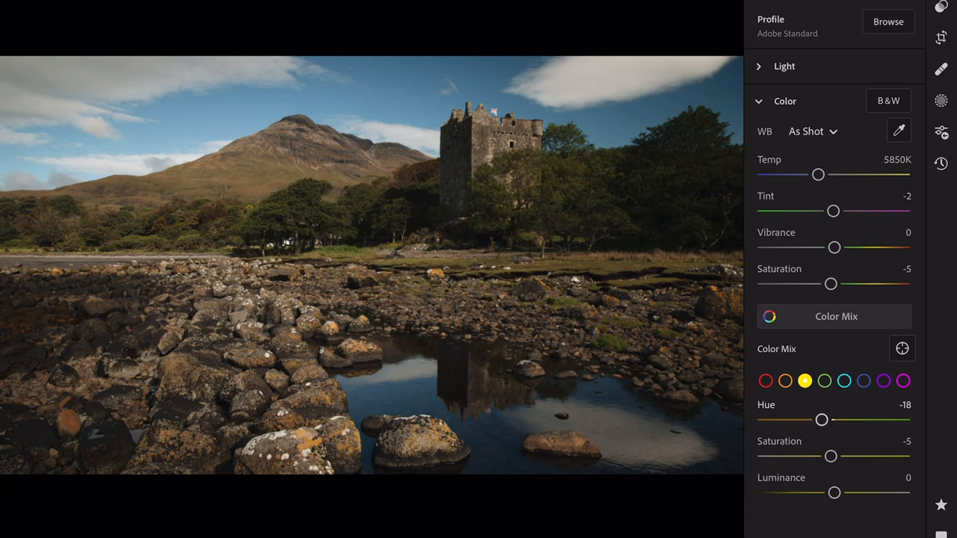
drag(822, 420, 813, 420)
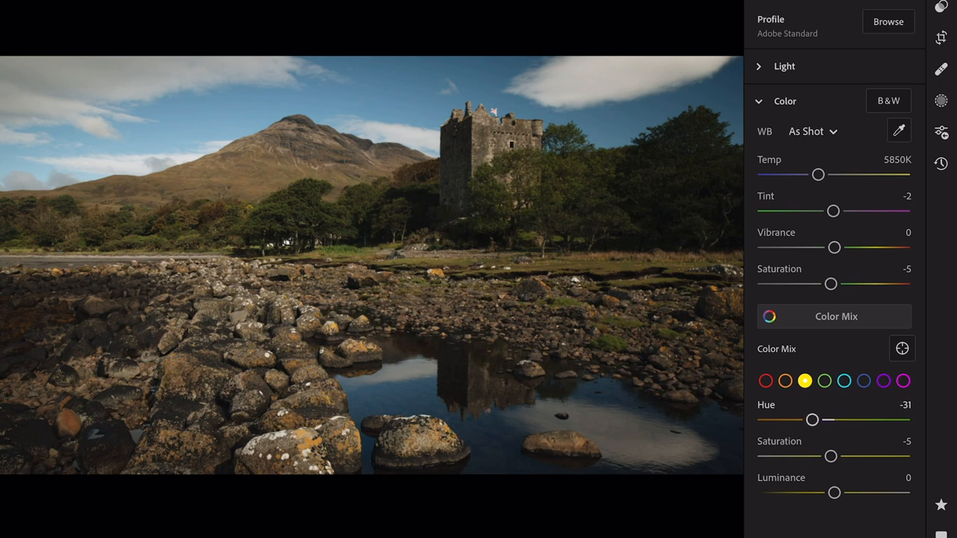
drag(813, 420, 815, 420)
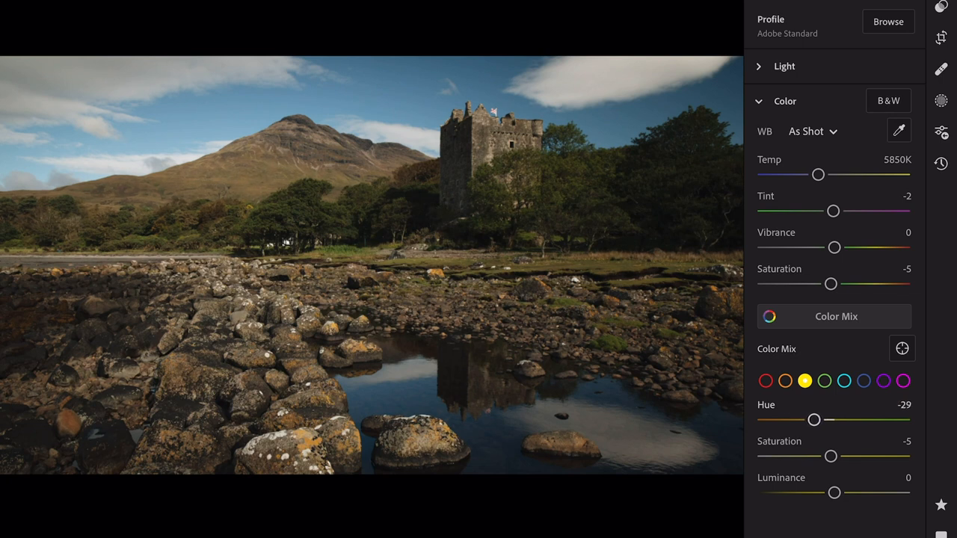
drag(815, 420, 813, 420)
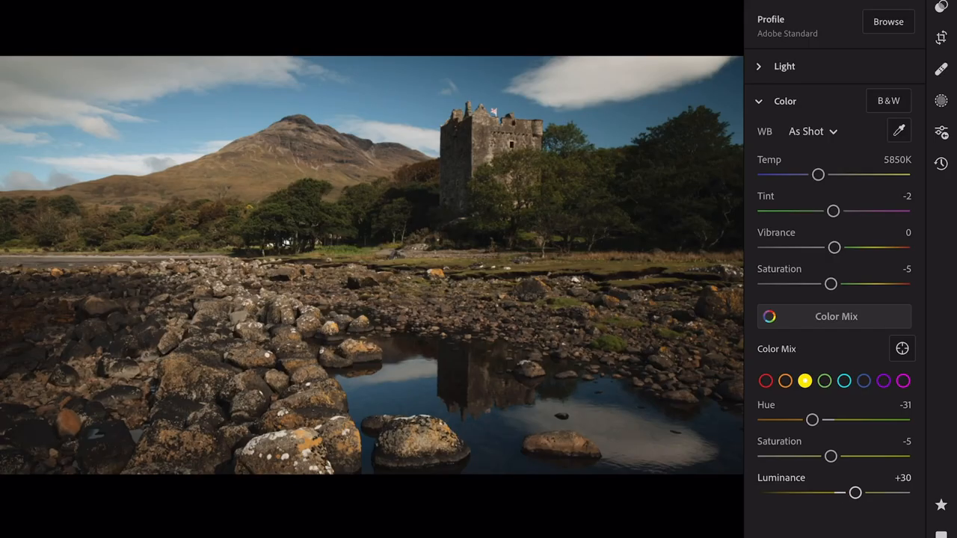
Settle yellow Luminance at +31 and raise yellow Saturation to -2.
drag(856, 493, 822, 493)
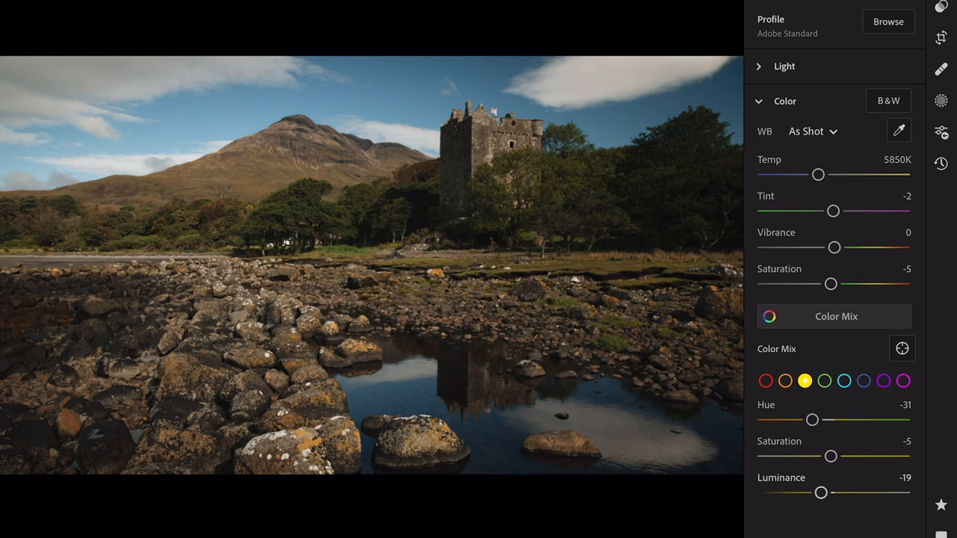
drag(821, 492, 856, 492)
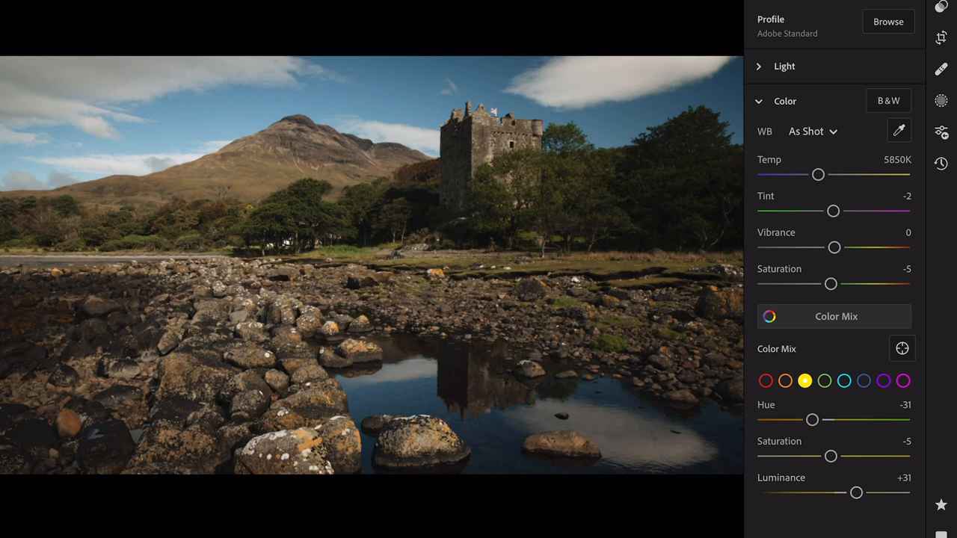
drag(830, 456, 832, 456)
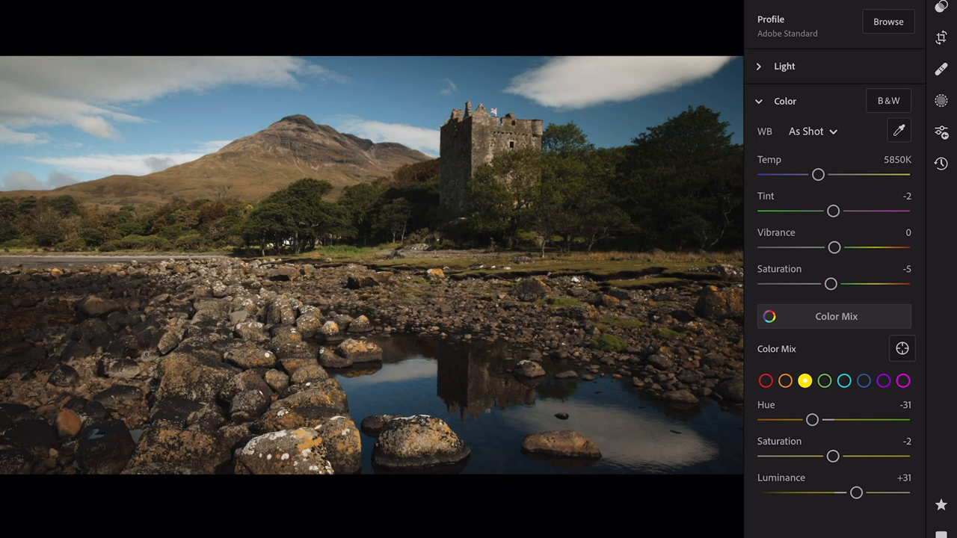